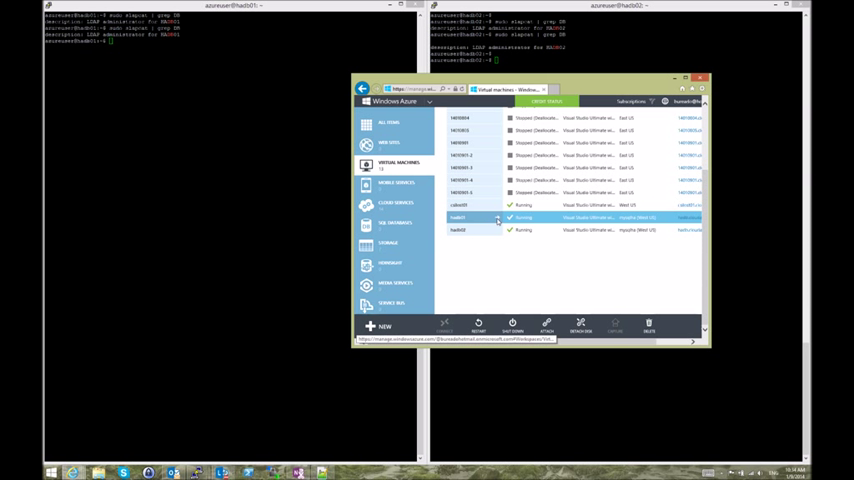
- Go to hadb01's Endpoints list and begin adding a new endpoint
left_click(474, 216)
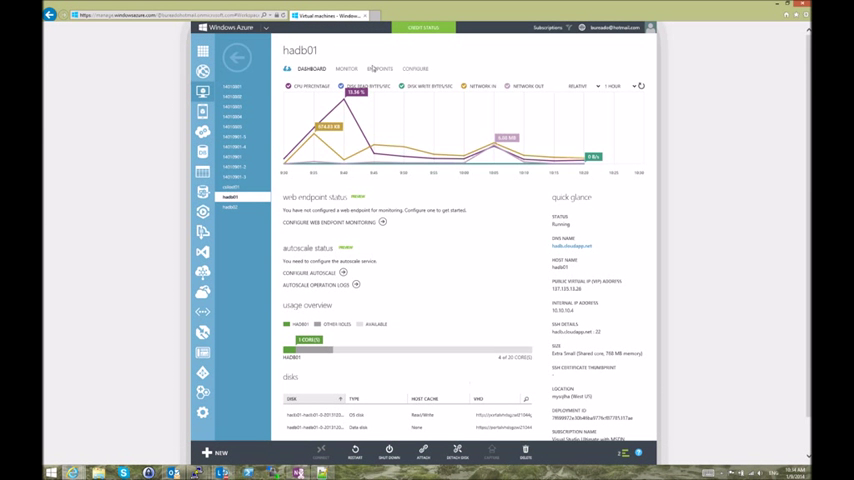
left_click(380, 68)
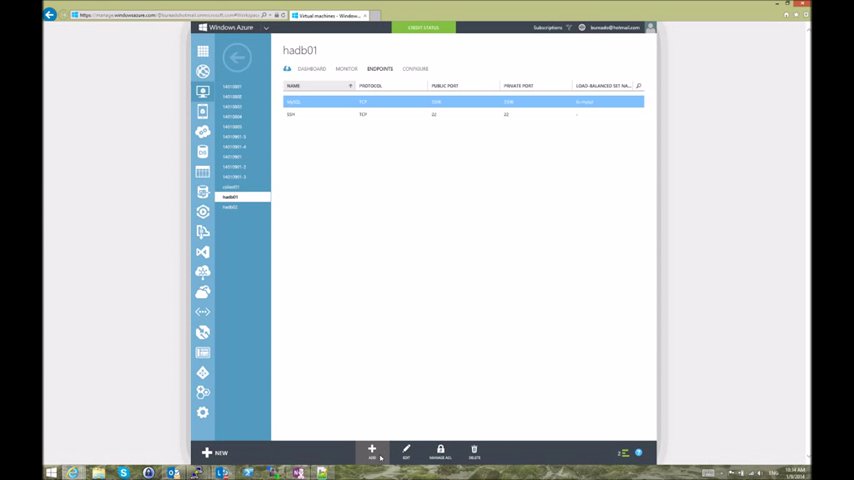
left_click(372, 448)
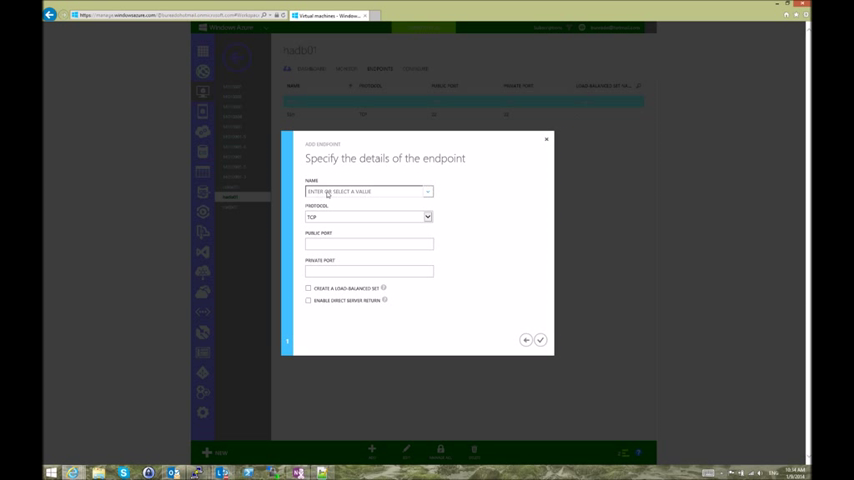
- Name the endpoint LDAP over TCP and enable 'Create a load-balanced set'
left_click(368, 192)
type("LDAP")
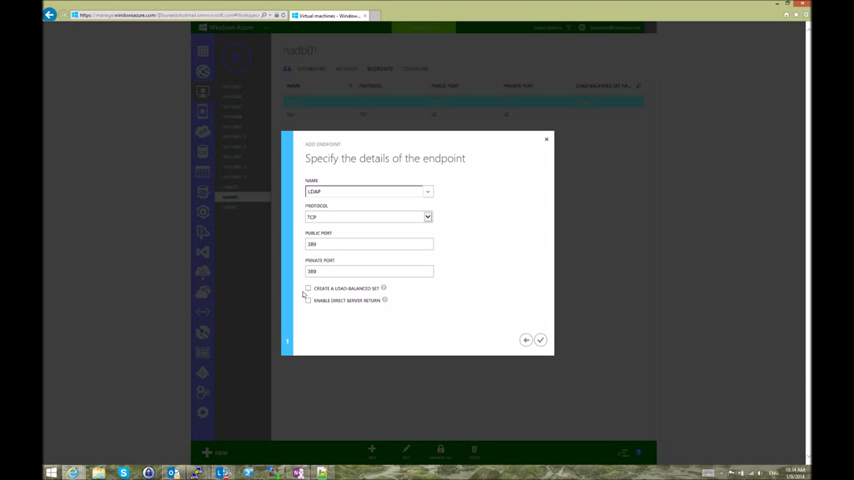
left_click(308, 288)
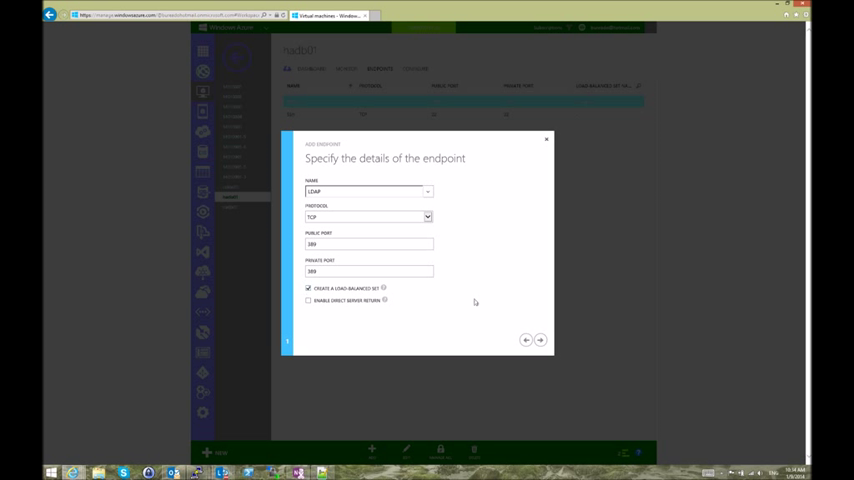
- Name the load-balanced set, use a TCP probe with a 5-second interval, and submit the endpoint
left_click(540, 340)
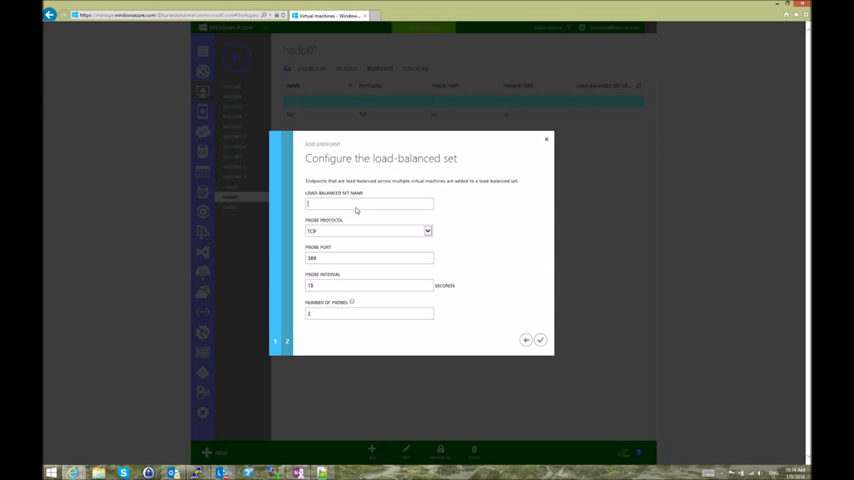
type("Map")
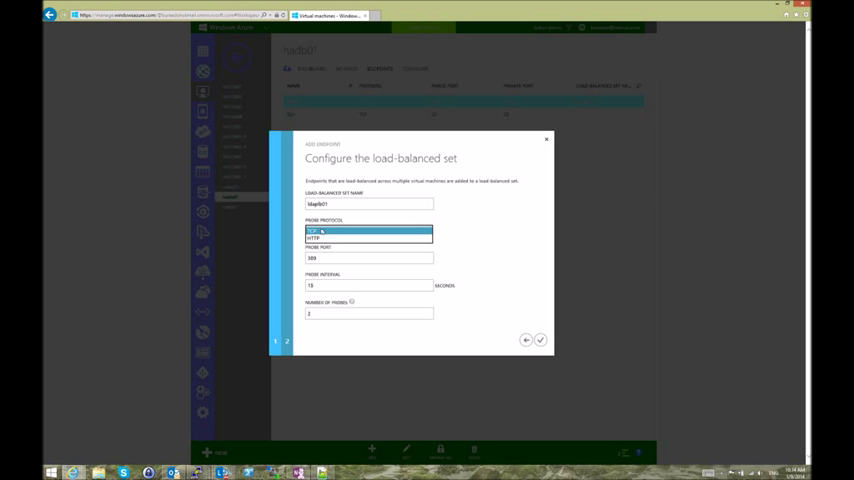
left_click(368, 232)
type("5")
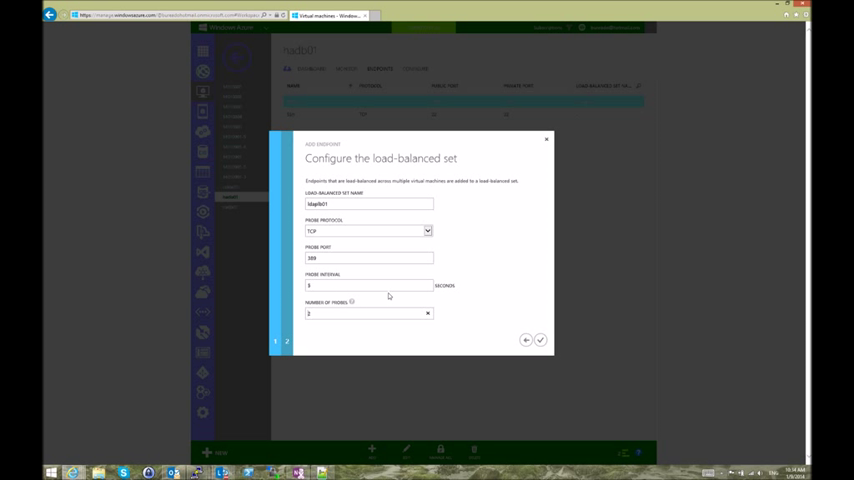
mouse_move(474, 306)
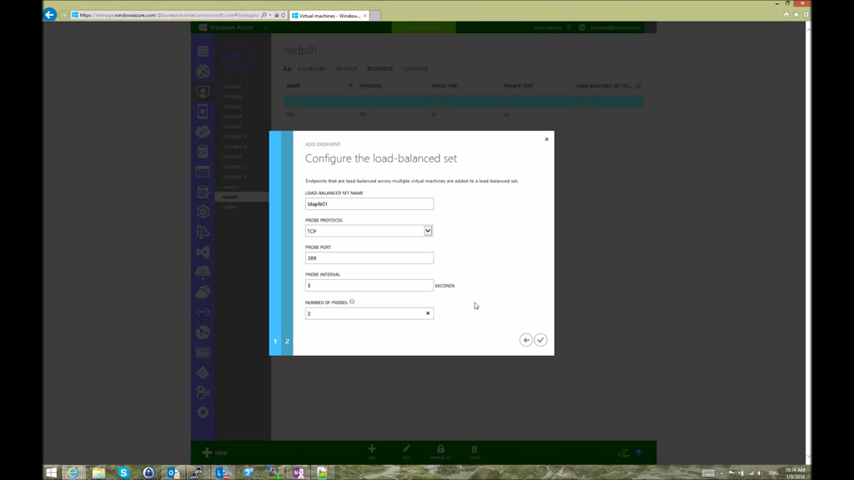
left_click(540, 340)
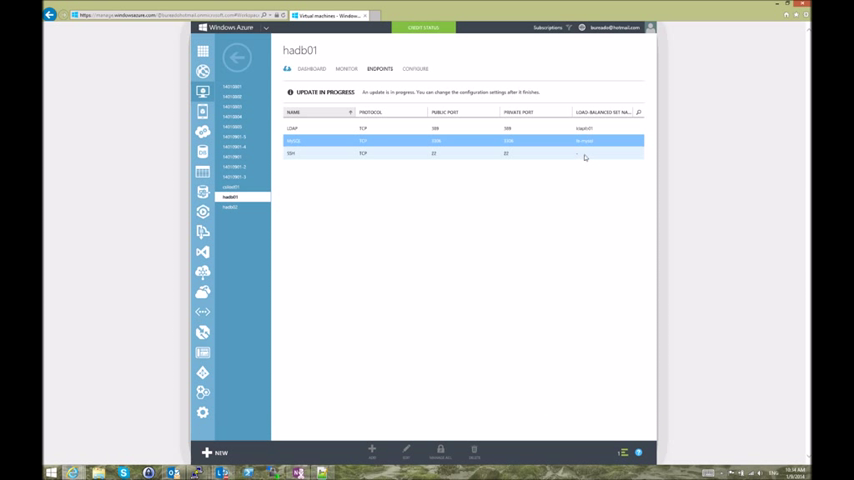
- Switch to the hadb02 virtual machine and view its endpoints
left_click(230, 208)
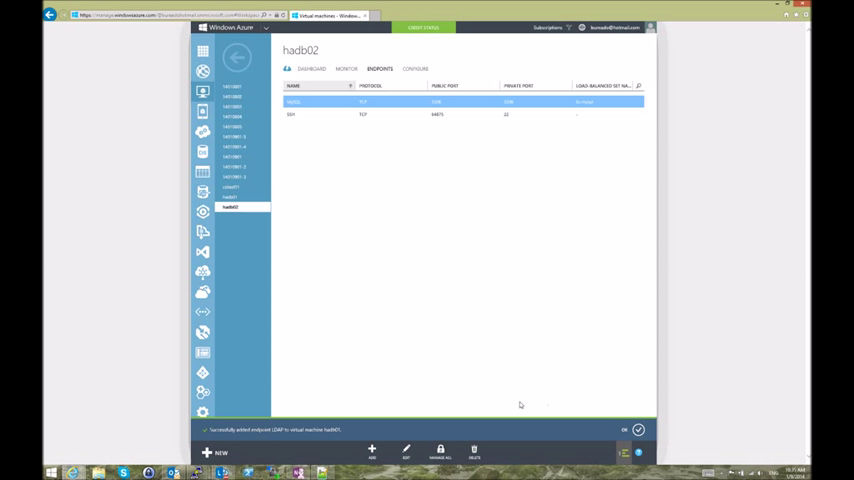
- Add an LDAP TCP endpoint on hadb02 that joins the existing LDAP load-balanced set
left_click(372, 450)
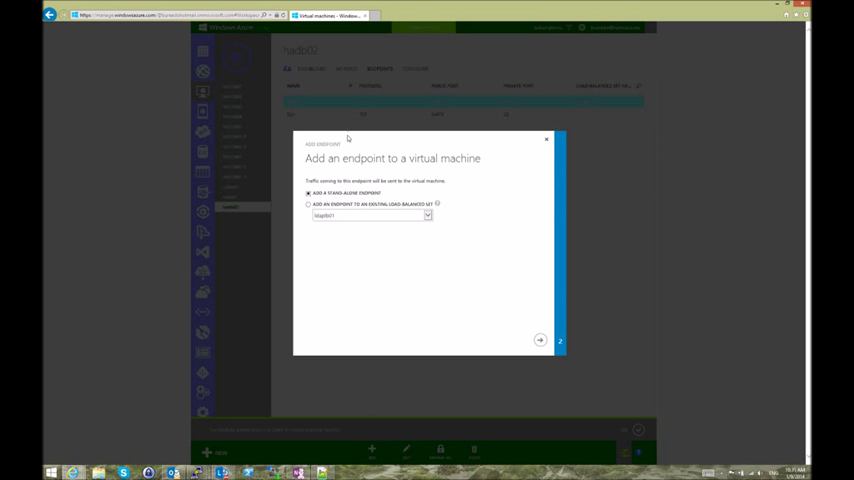
left_click(308, 204)
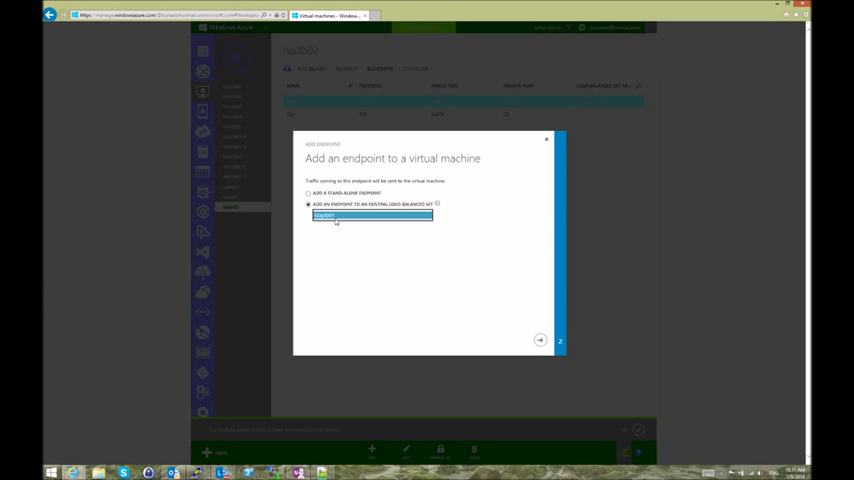
left_click(372, 216)
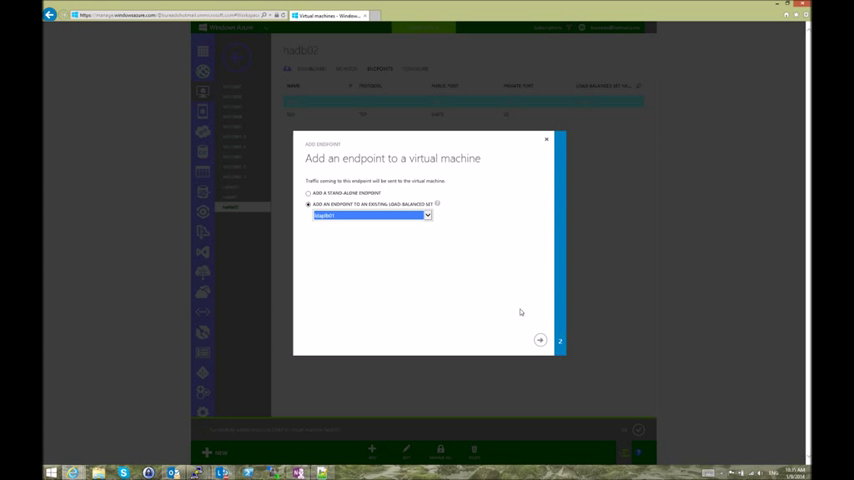
left_click(540, 340)
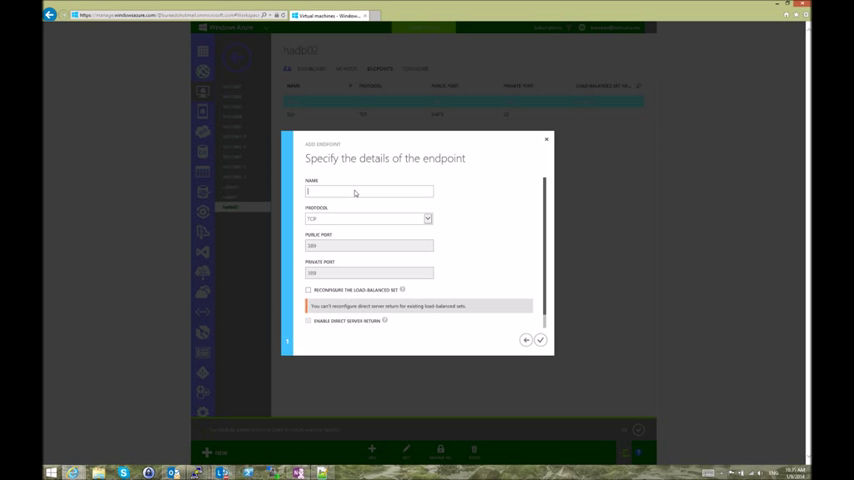
type("LDAP")
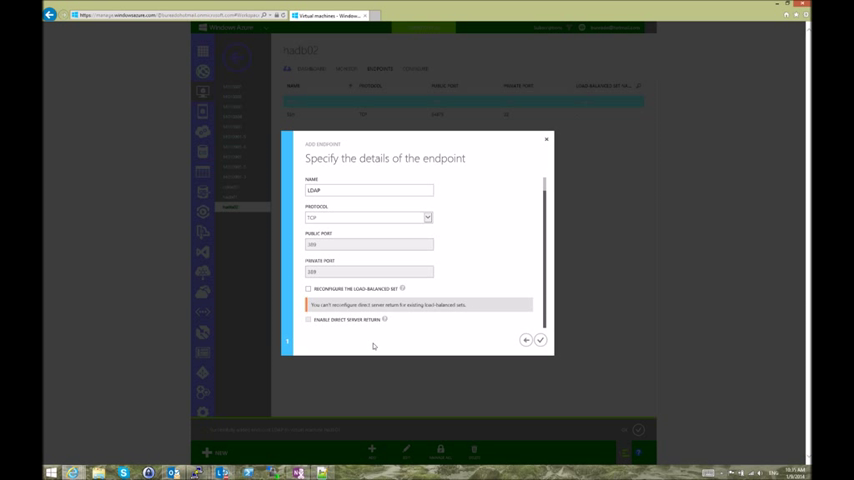
mouse_move(436, 336)
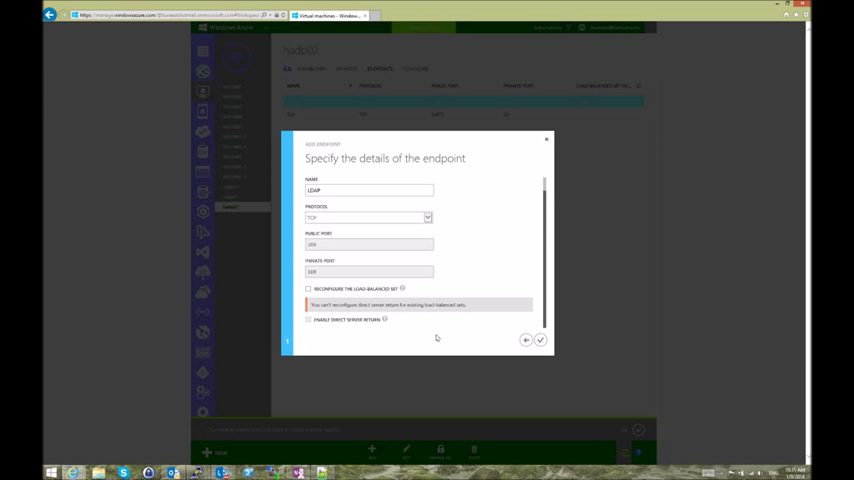
left_click(540, 340)
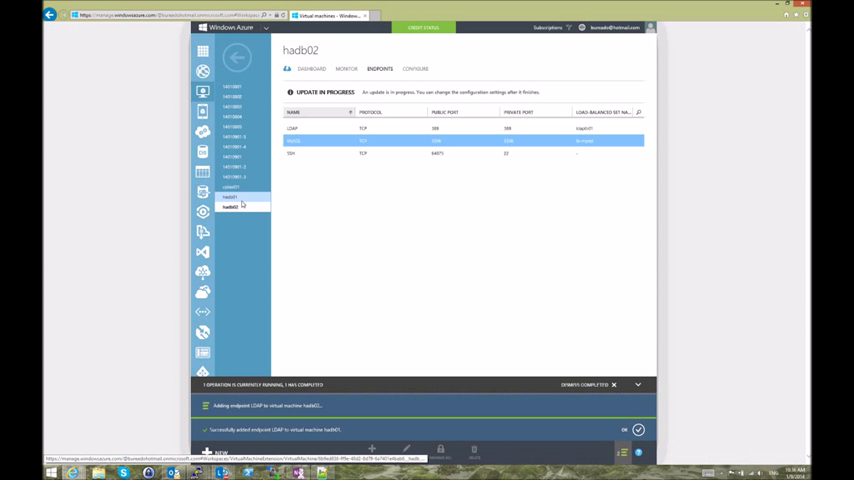
- View hadb01's dashboard, then switch to the hadb02 virtual machine's dashboard
left_click(232, 196)
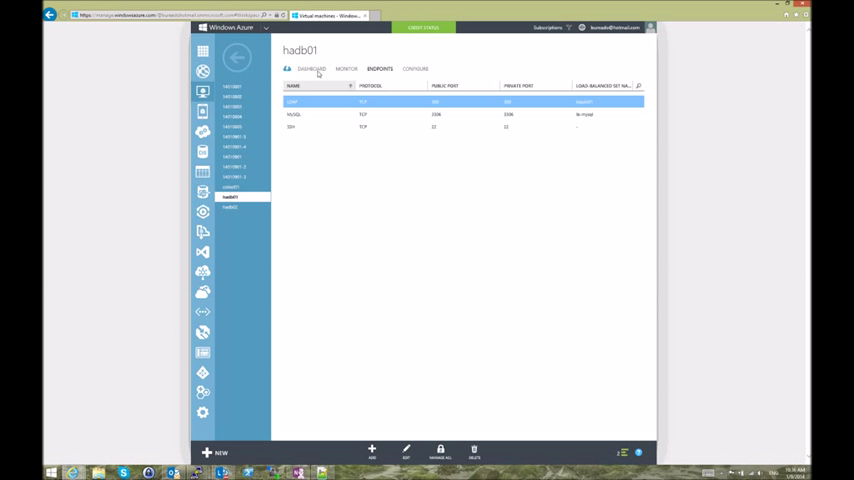
left_click(312, 68)
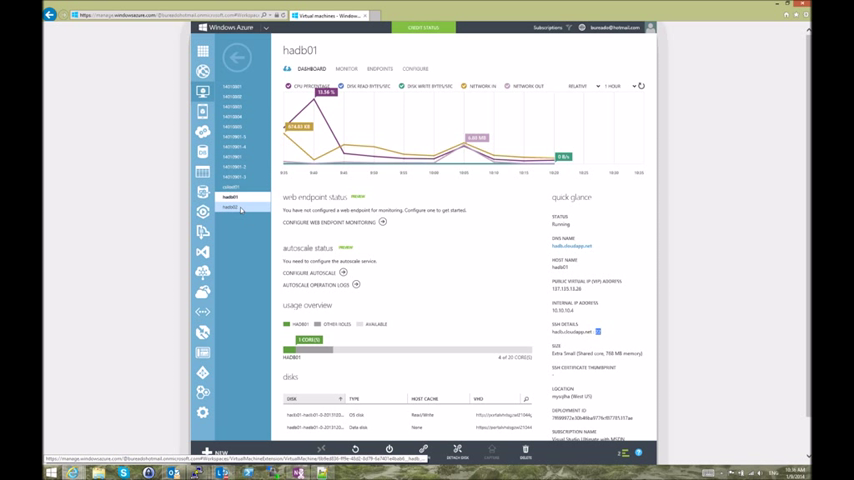
left_click(232, 208)
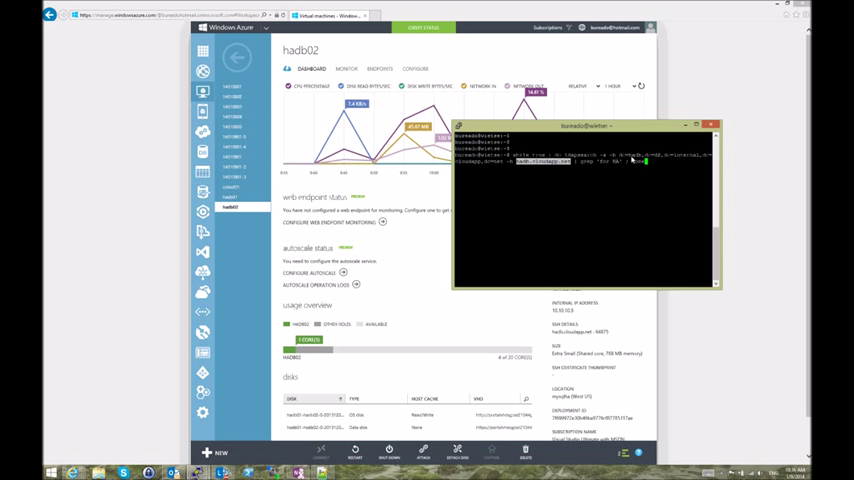
mouse_move(630, 160)
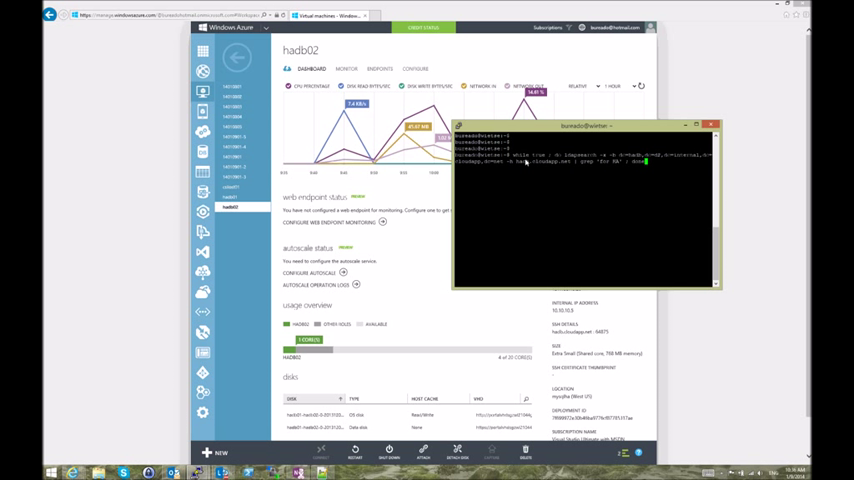
mouse_move(622, 172)
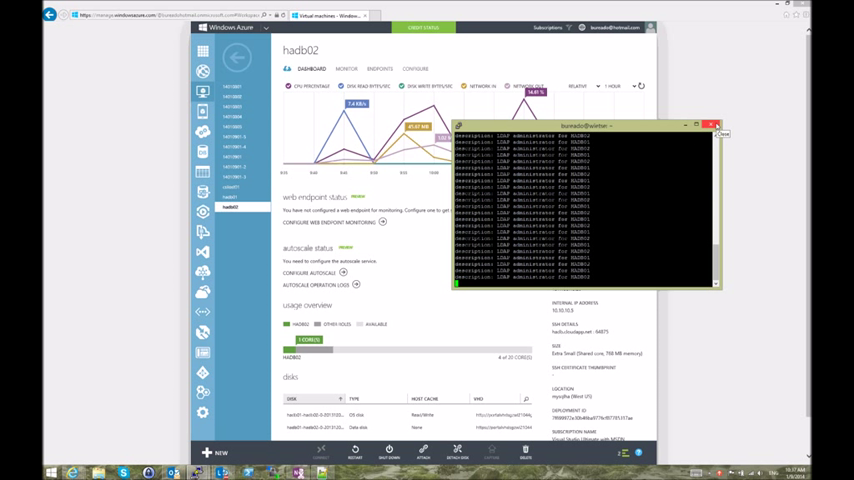
- Close the external client PuTTY session after the repeated endpoint queries
left_click(716, 126)
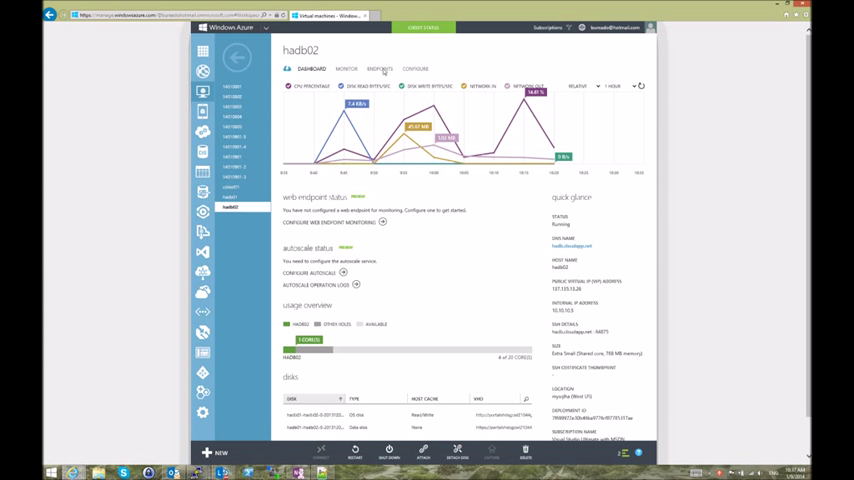
- Bring the hadb01 and hadb02 PuTTY sessions side by side in place of the portal
left_click(380, 68)
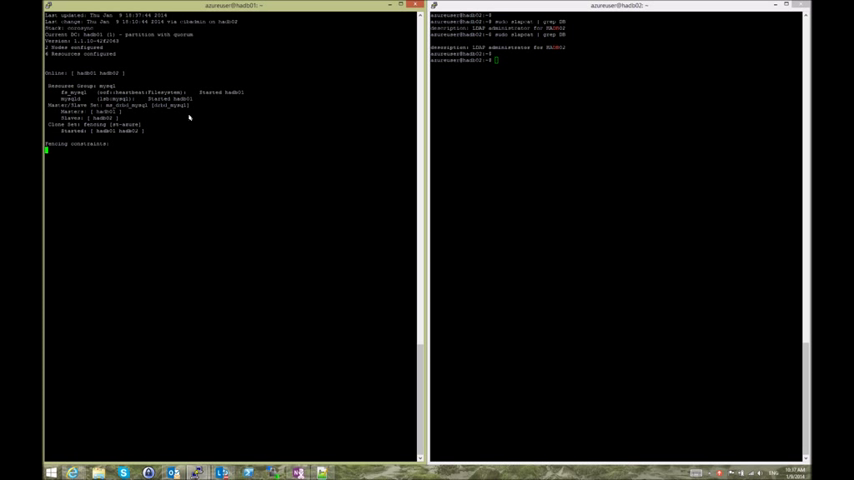
- Run the cluster monitor on hadb02 and launch a saved PuTTY session for an external client
key("ctrl+r")
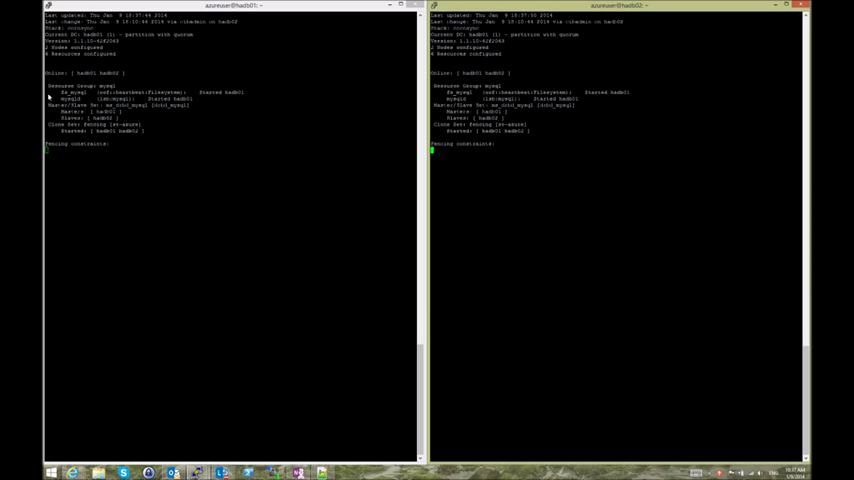
double_click(72, 92)
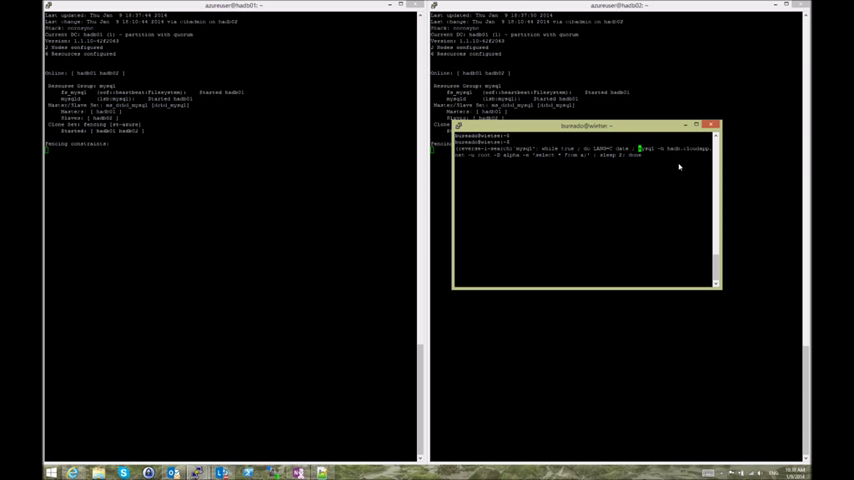
- Run the mysql SELECT against the cloud service address and return the table rows
key("Return")
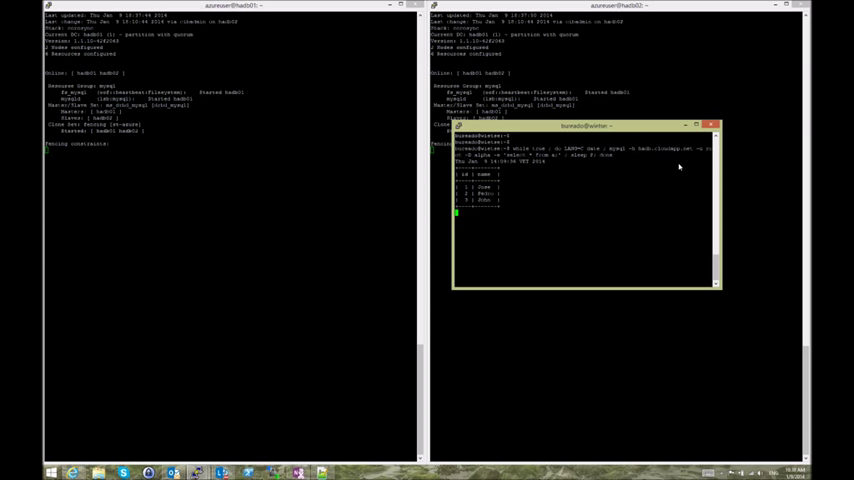
mouse_move(500, 196)
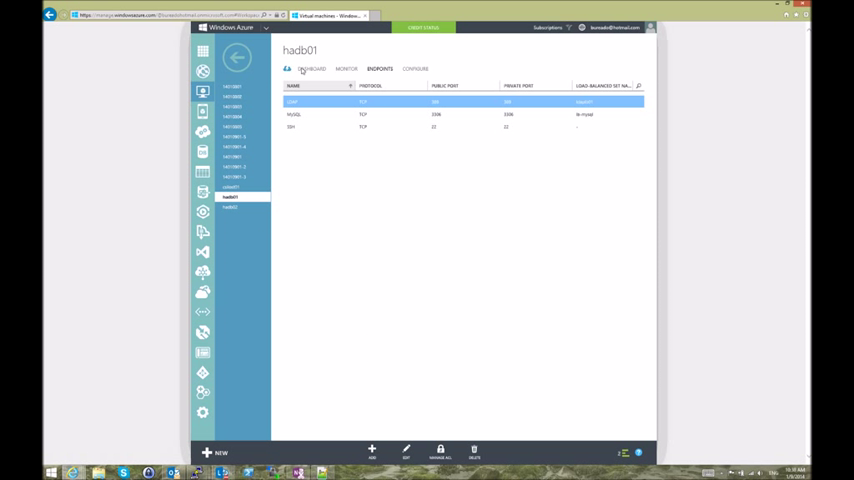
- Show hadb01's dashboard, then return to the PuTTY sessions as one node powers off
left_click(312, 68)
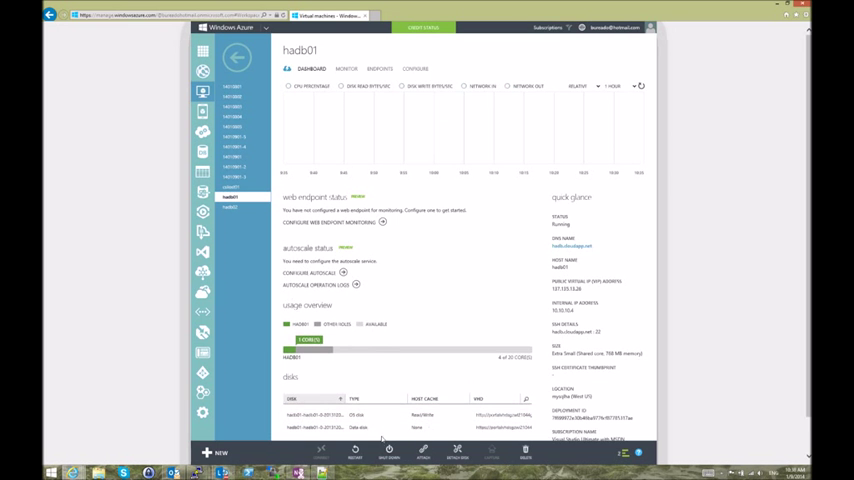
left_click(388, 452)
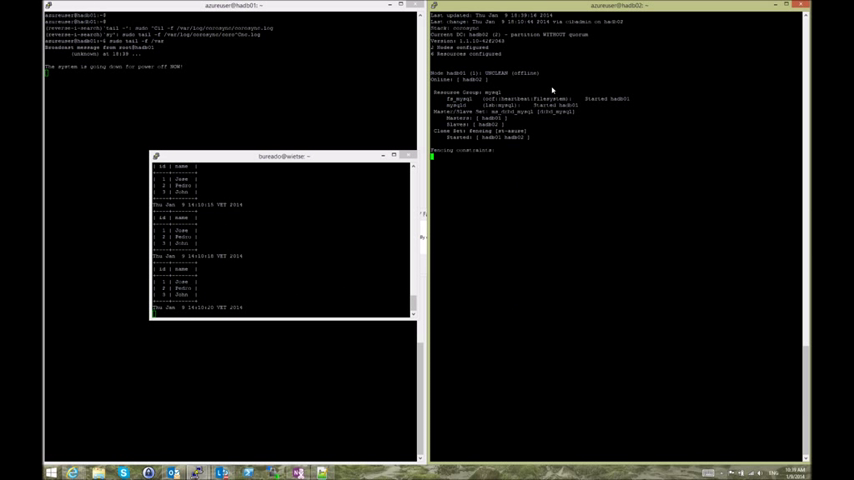
mouse_move(504, 128)
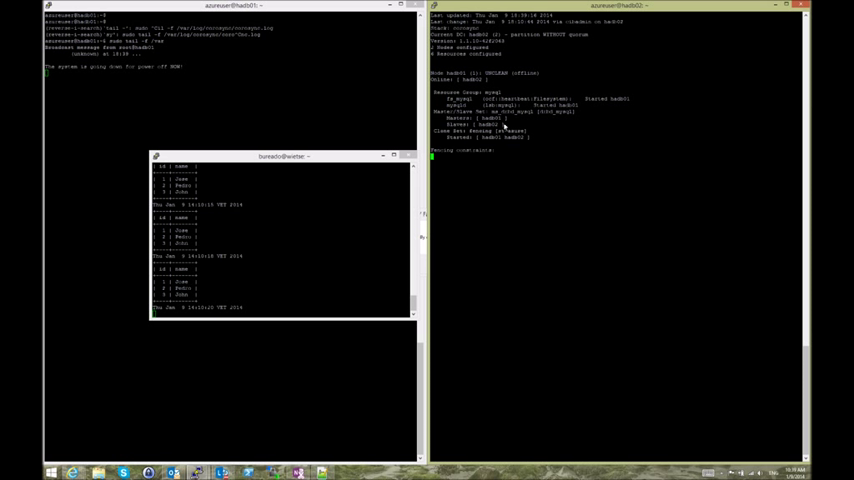